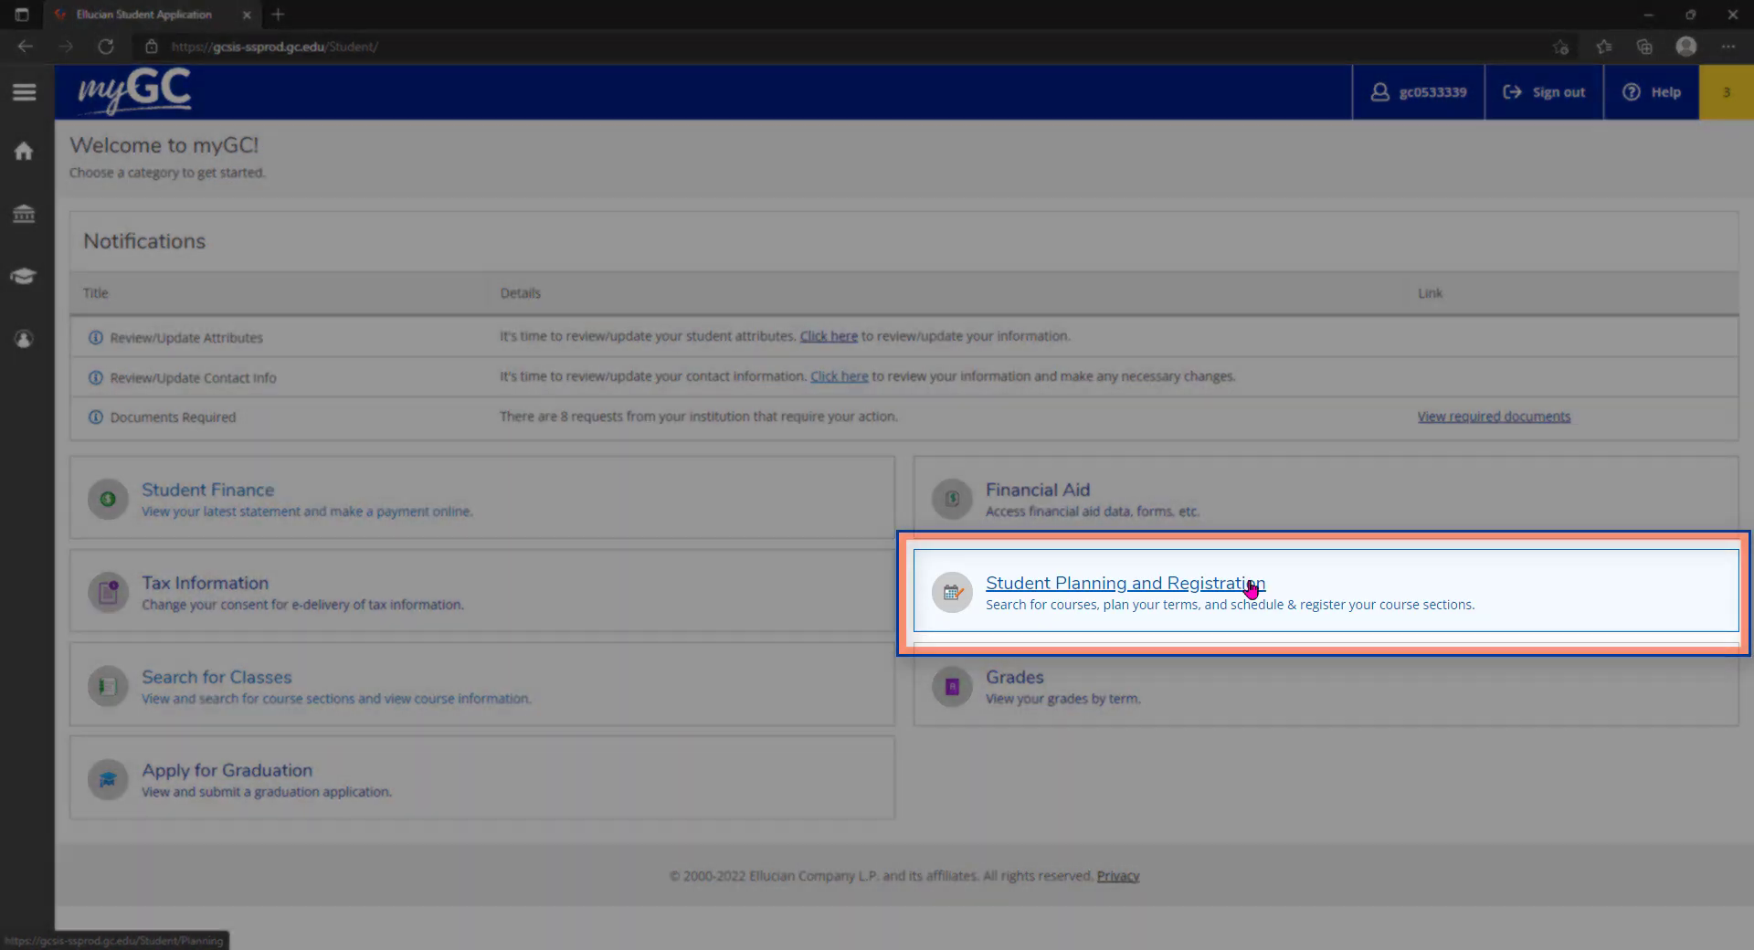
Go to Student Planning and Registration from the myGC home tiles
left_click(1126, 583)
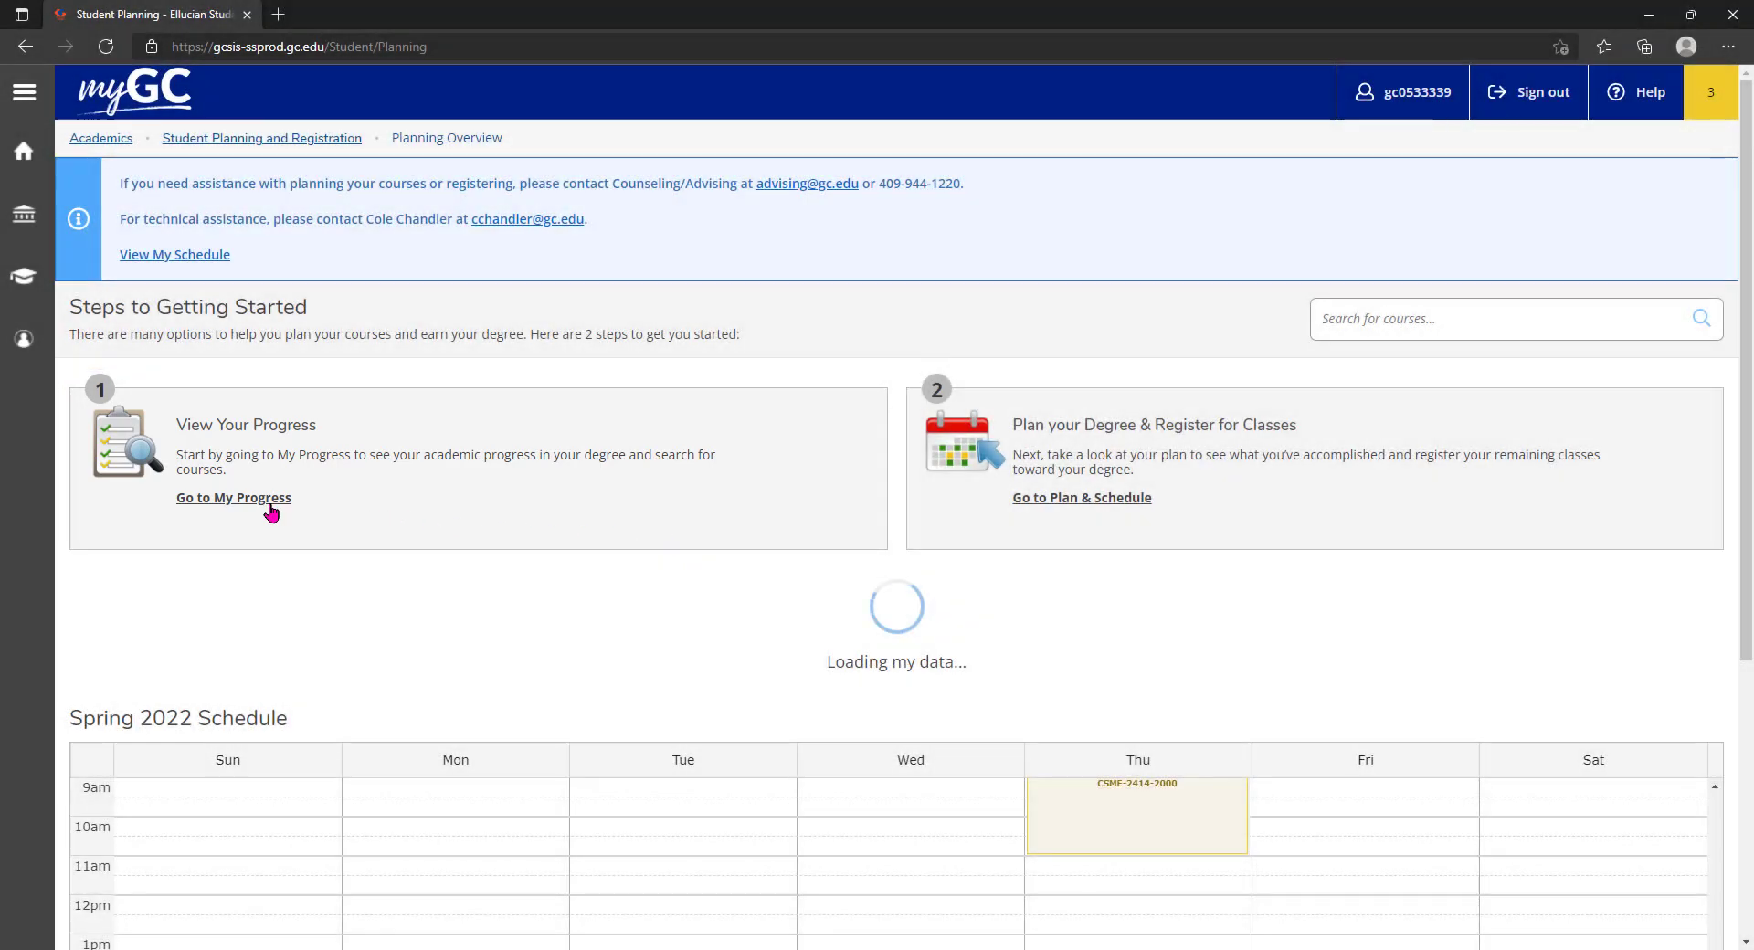
Show My Progress for AA - English with every requirement section expanded
left_click(234, 499)
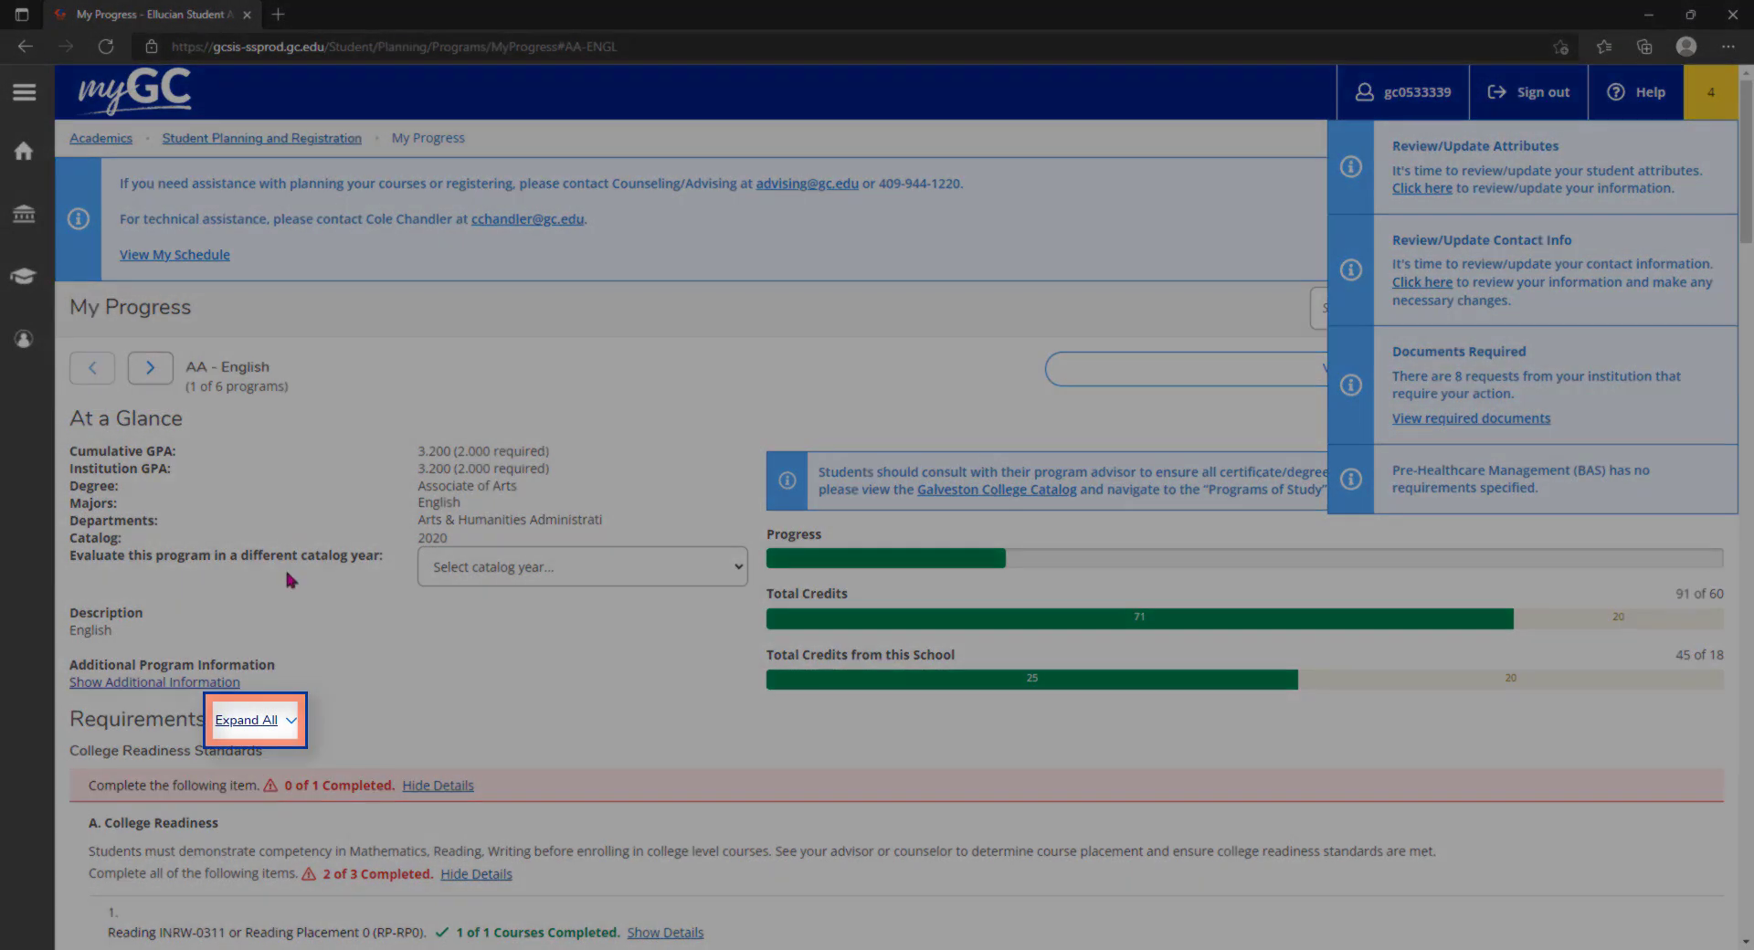
left_click(252, 720)
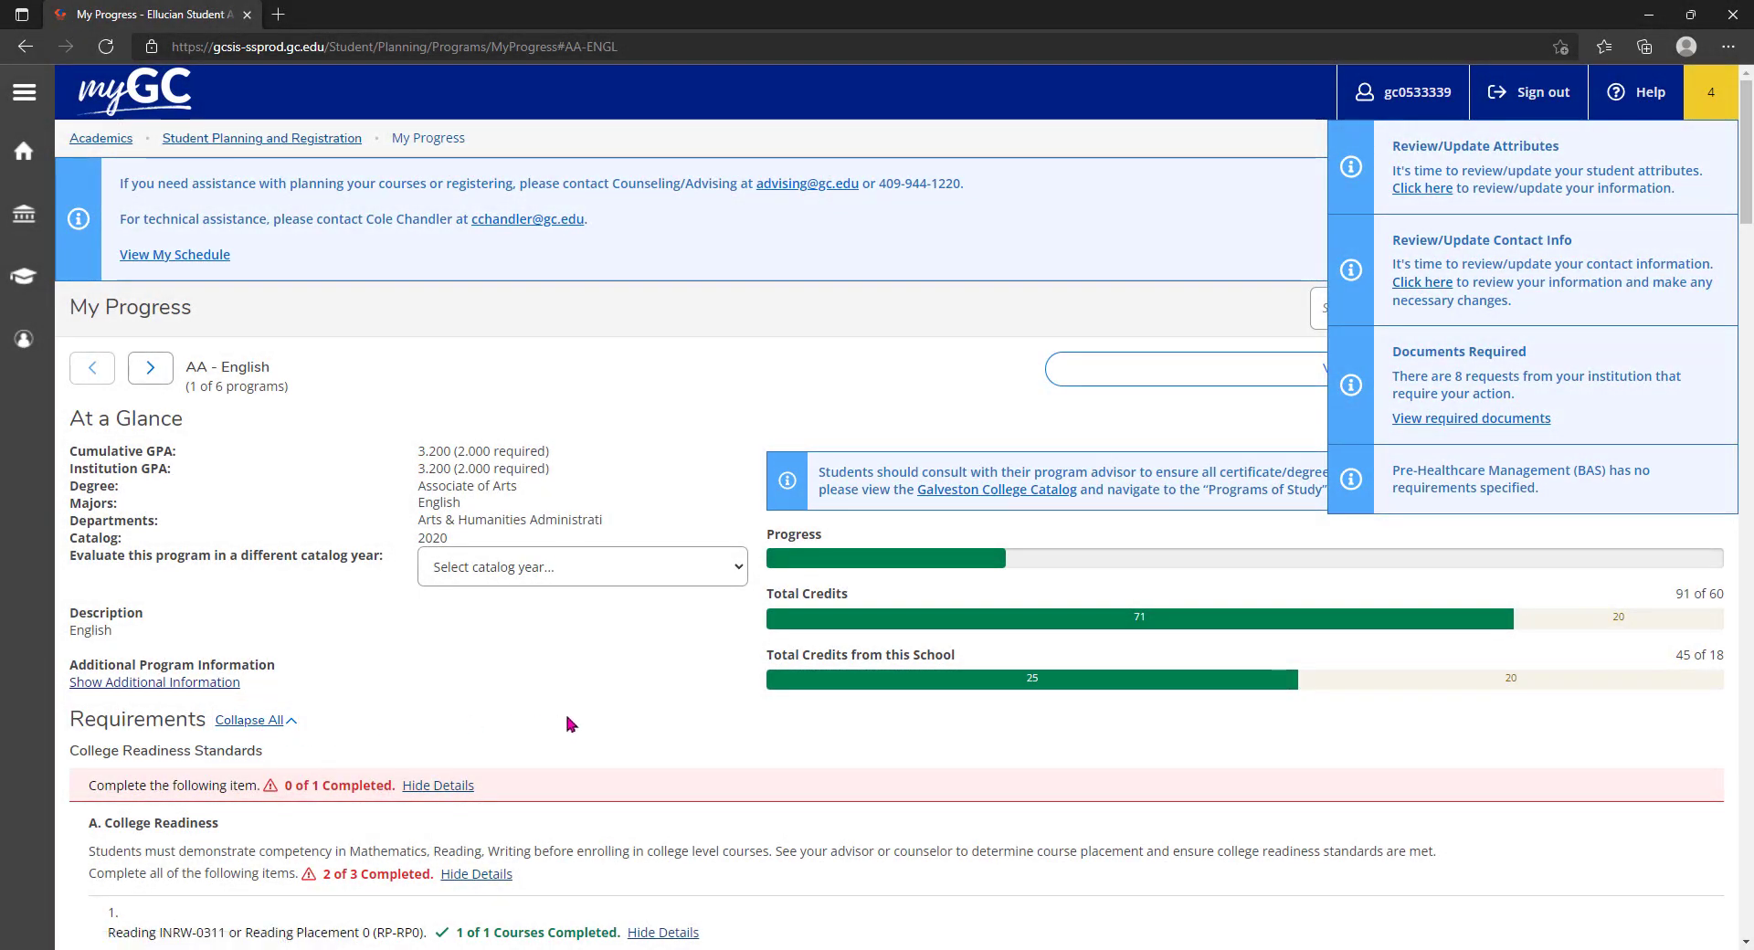
Search for courses fulfilling G. Govt/Political Sci, listing GOVT-2305 and GOVT-2306
scroll("down", 3)
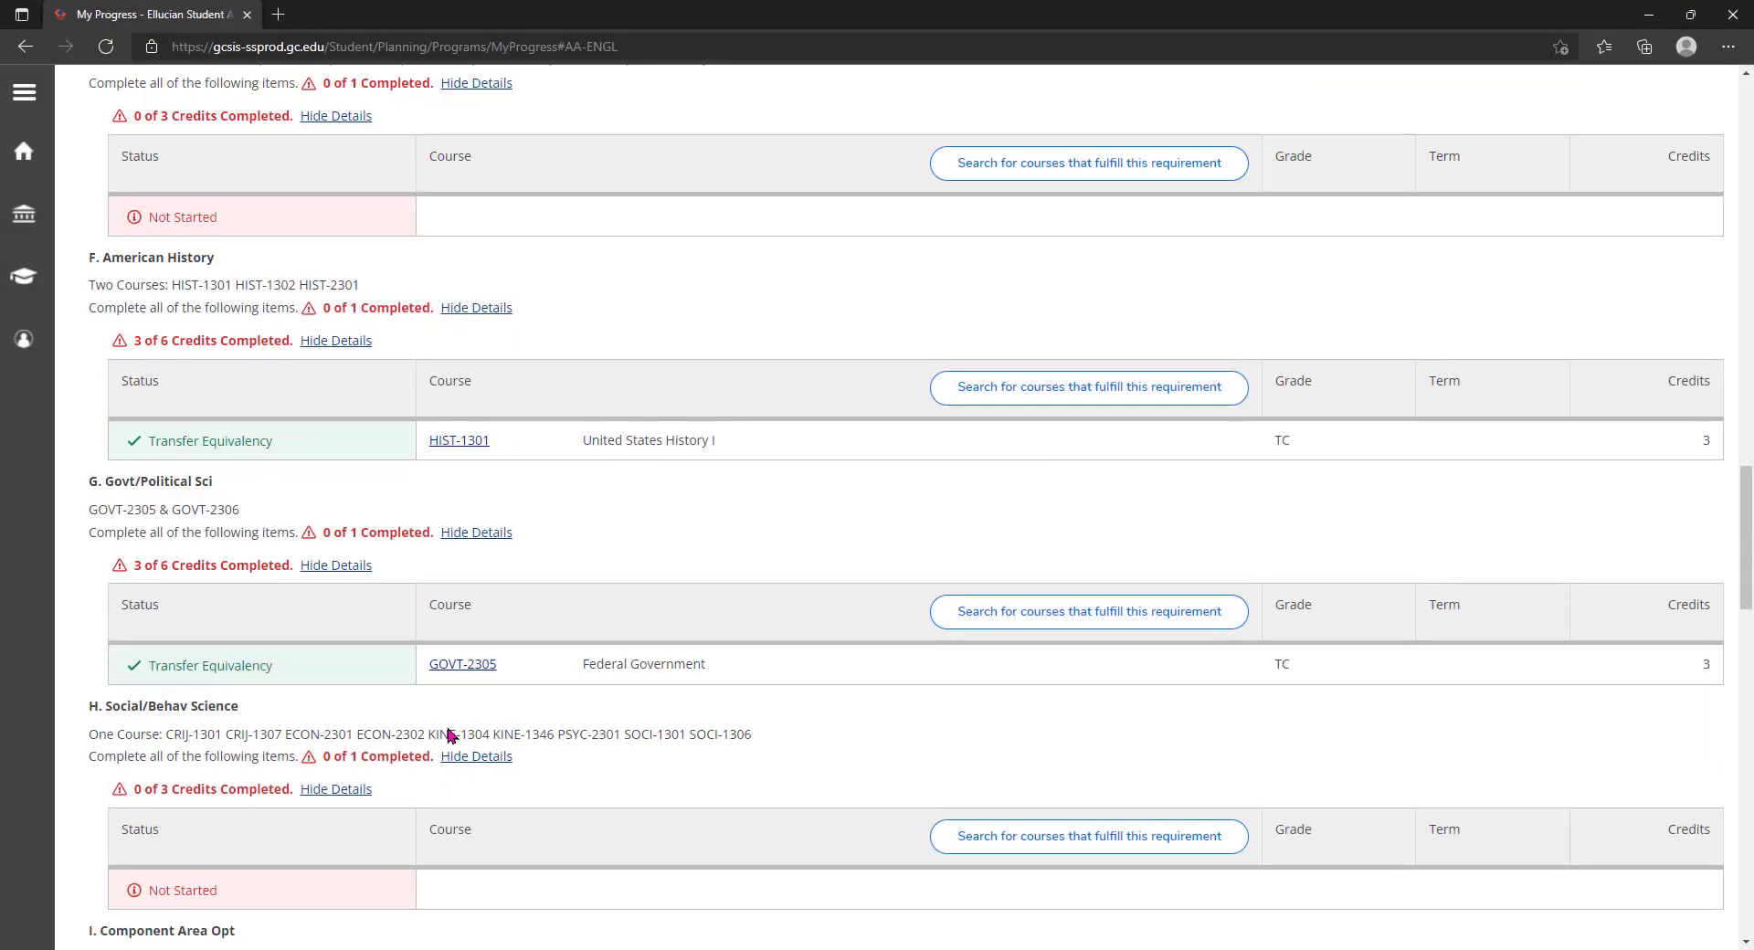
left_click(1089, 612)
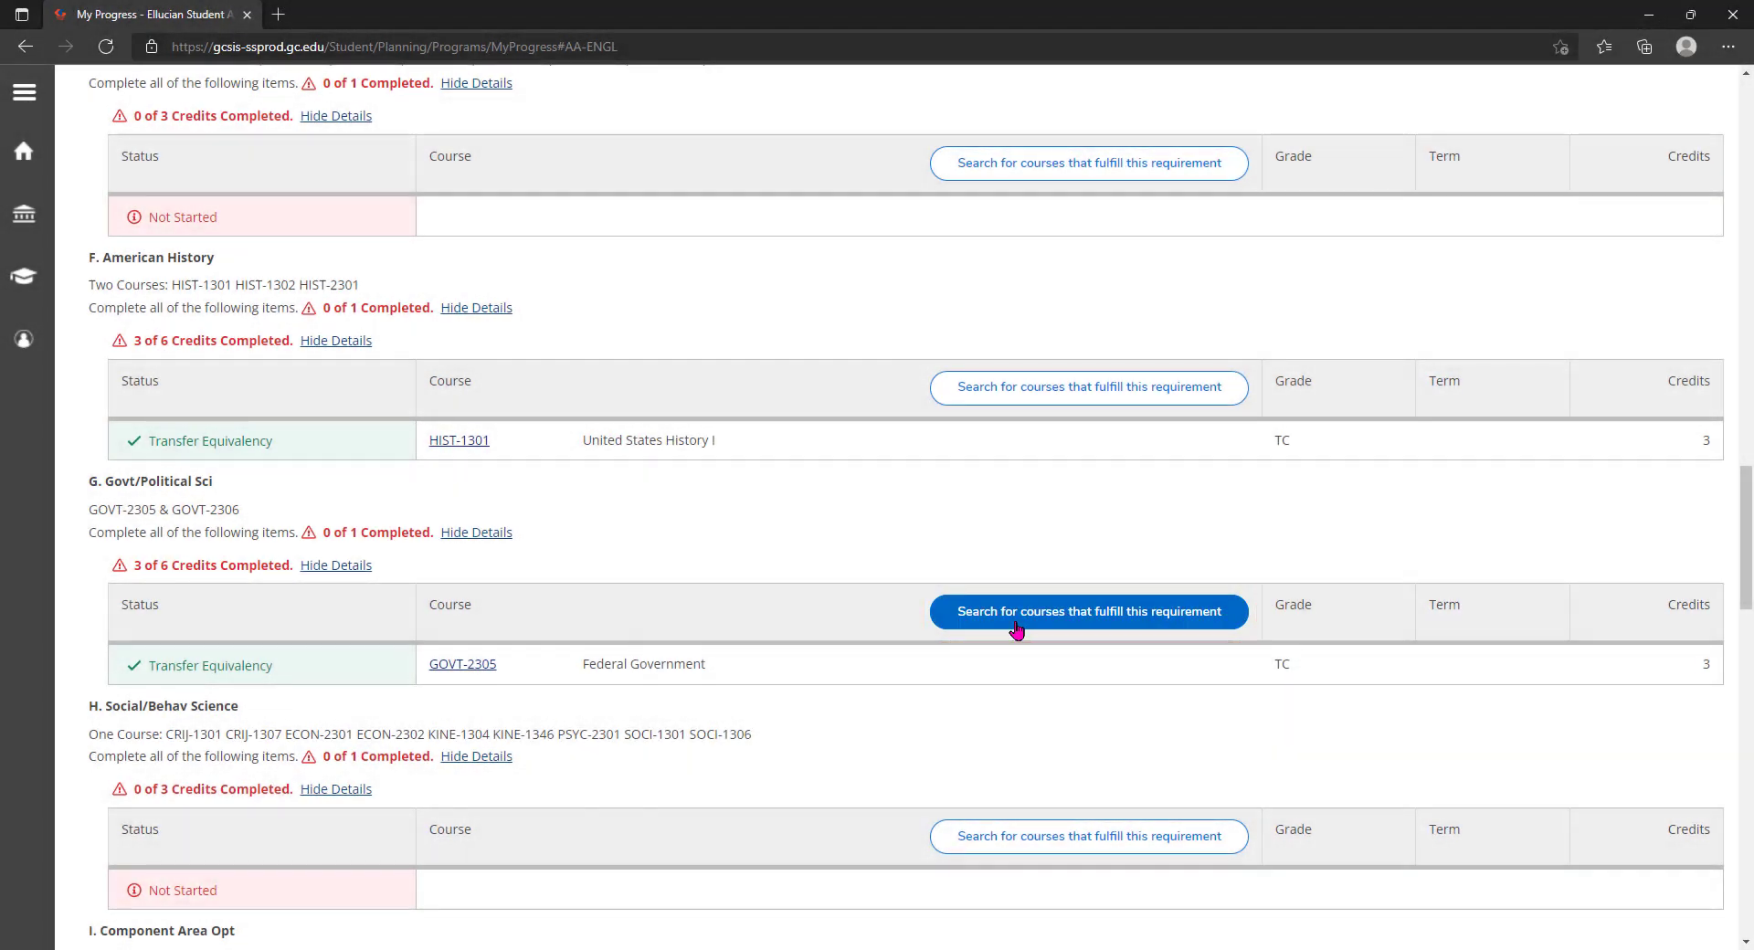
left_click(1089, 612)
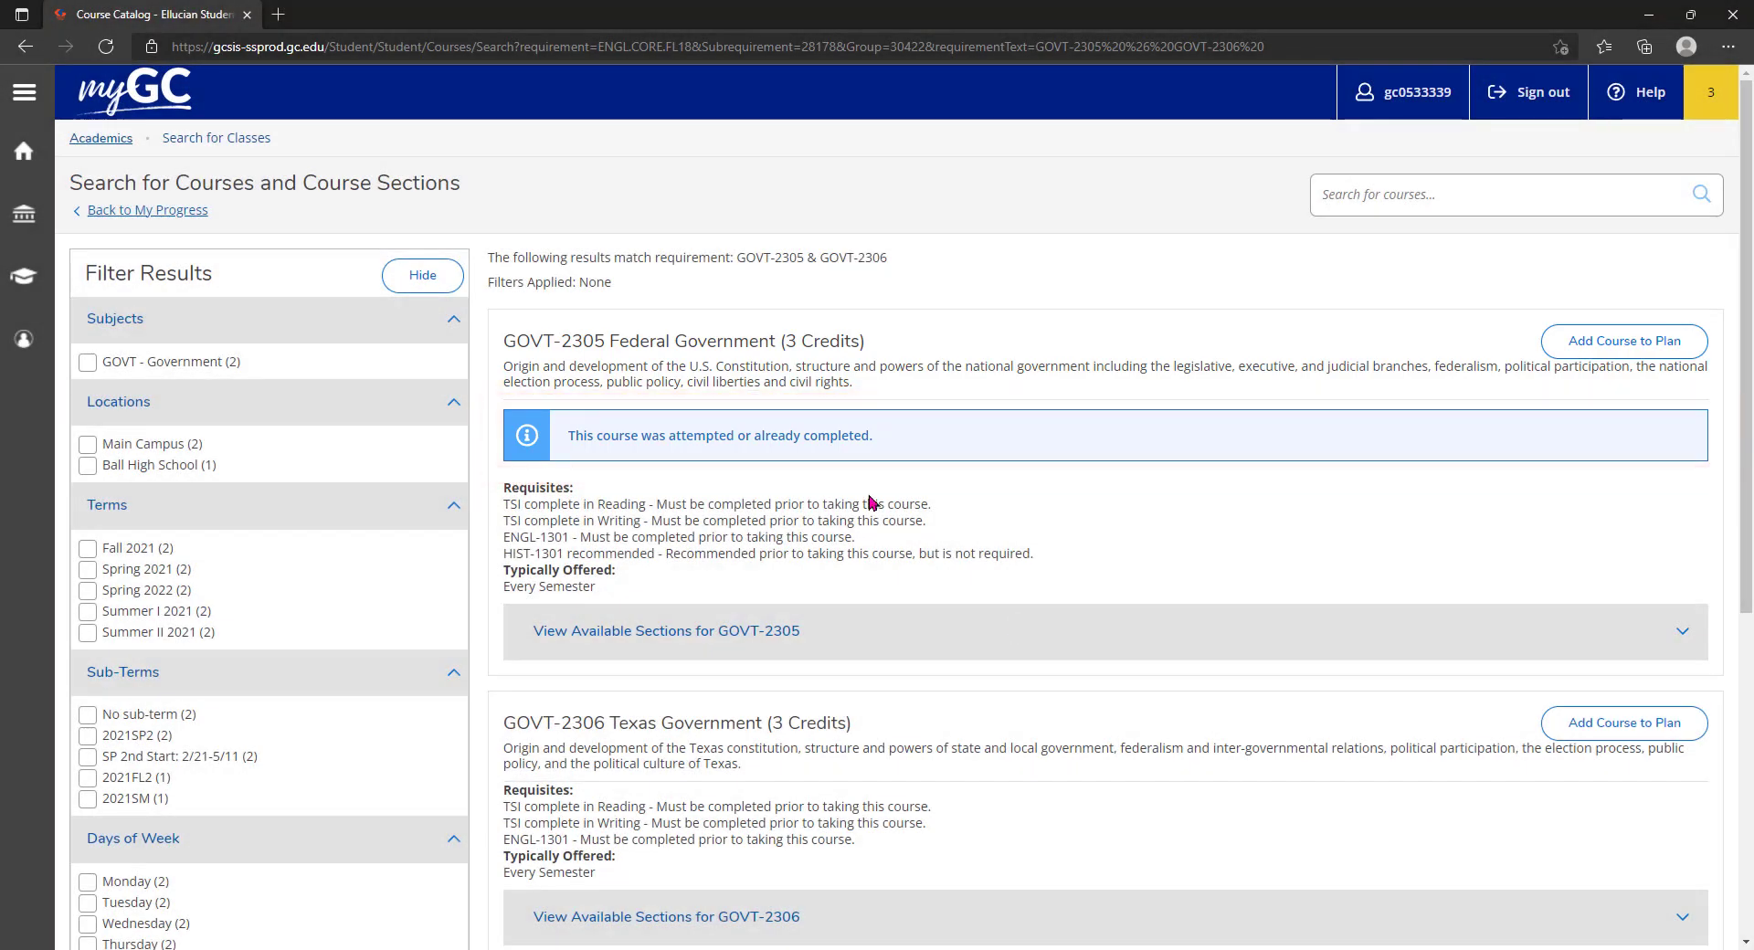
Choose Add Course to Plan on GOVT-2306 Texas Government in the results
scroll("down", 3)
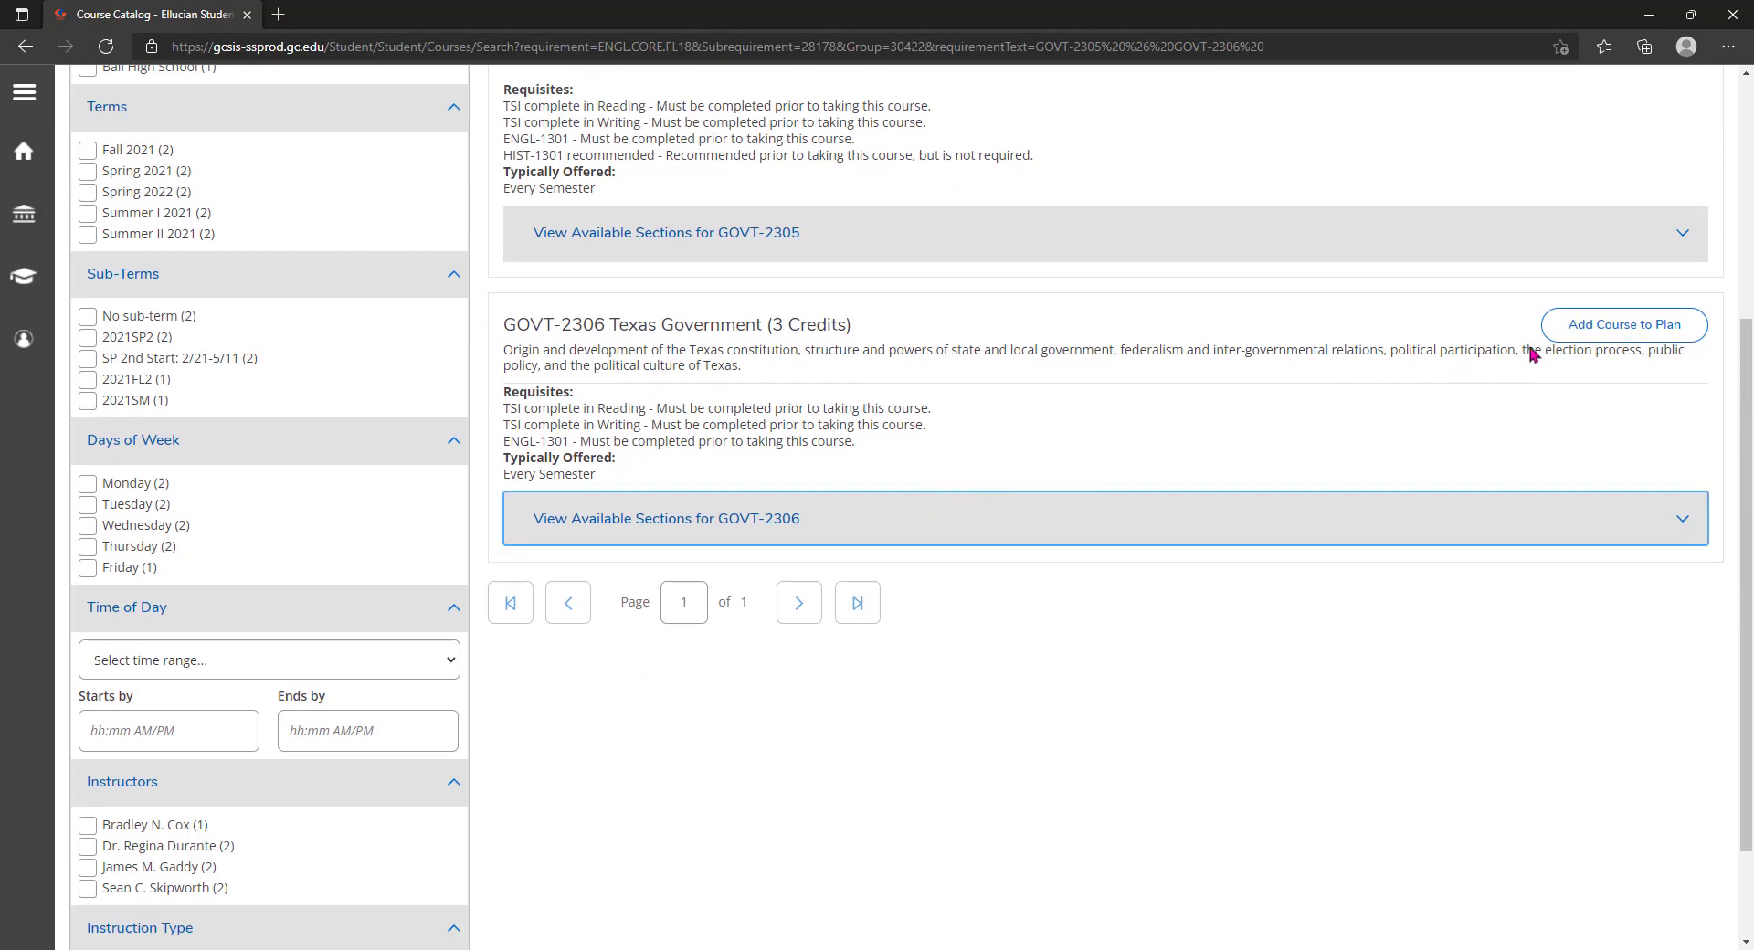
left_click(1622, 325)
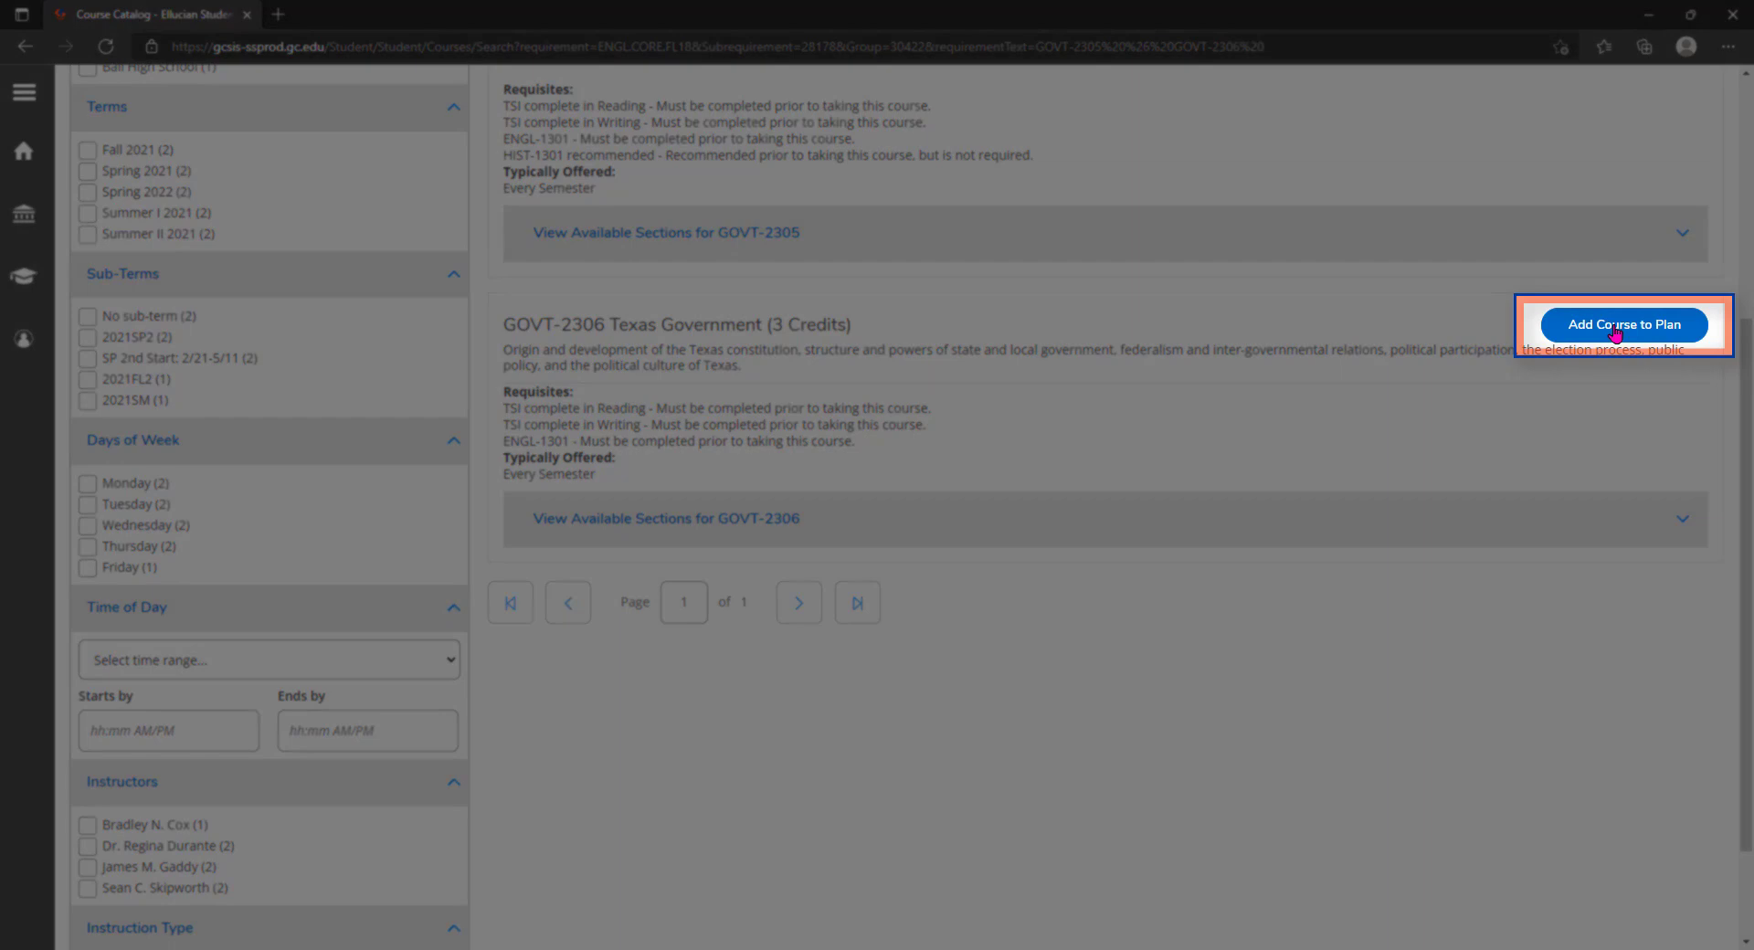
Plan GOVT-2306 Texas Government for the Summer I 2022 term and confirm the add
left_click(1625, 325)
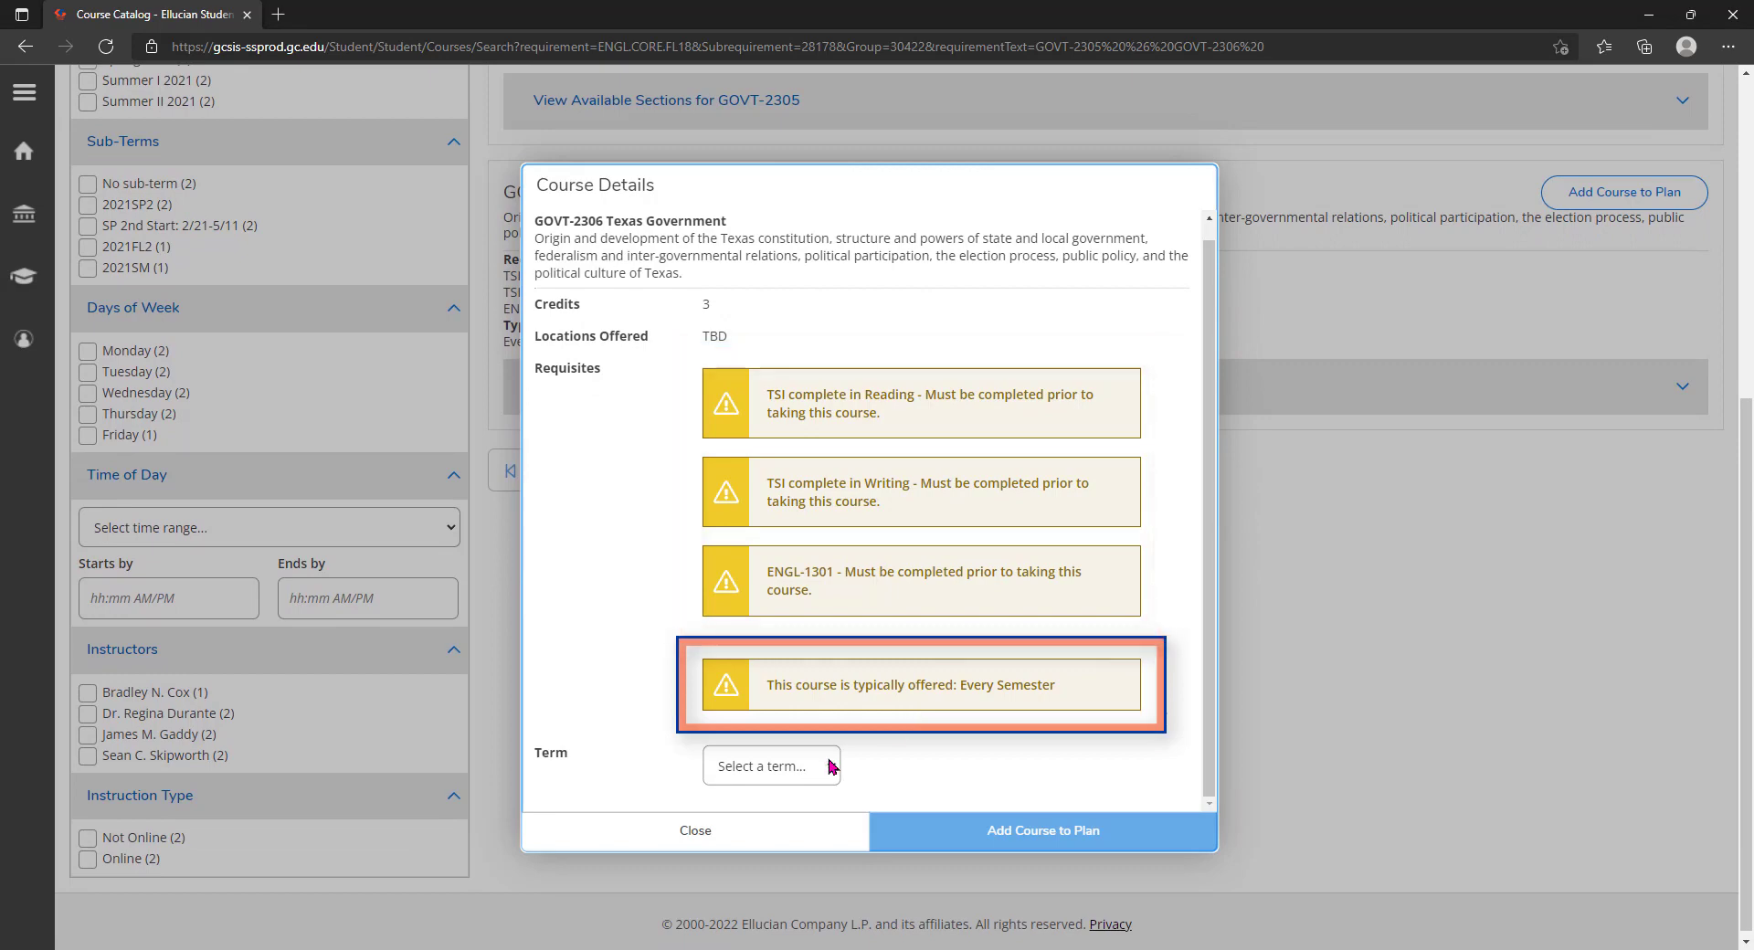
left_click(772, 766)
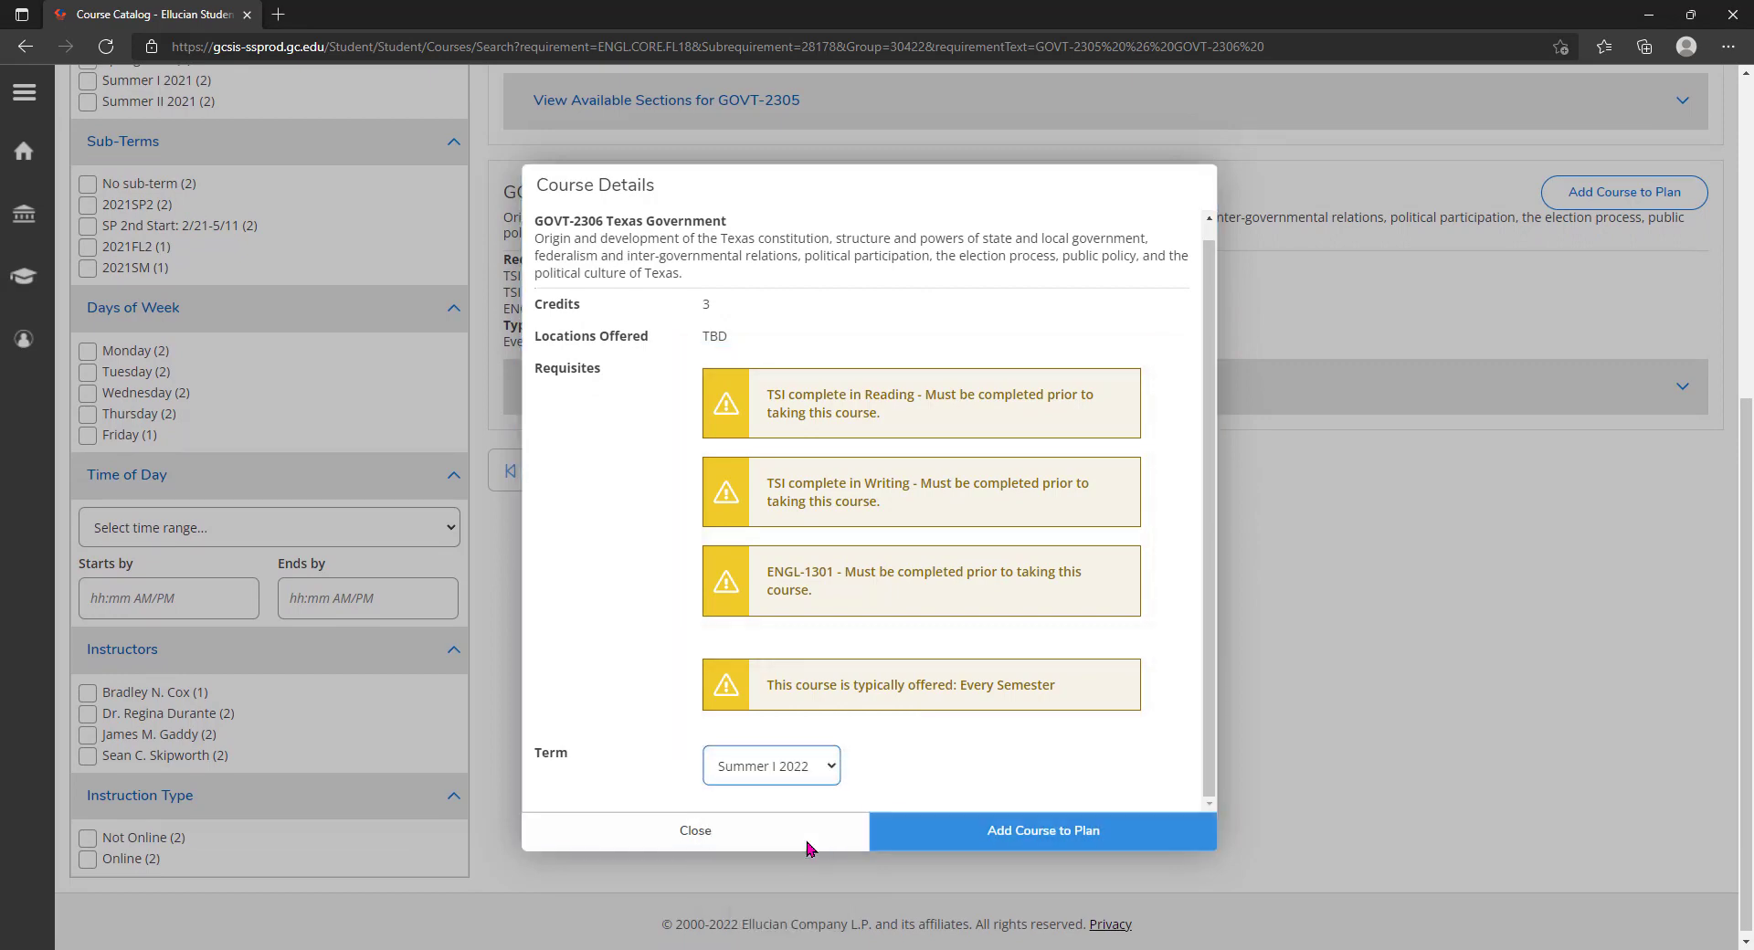
left_click(1044, 831)
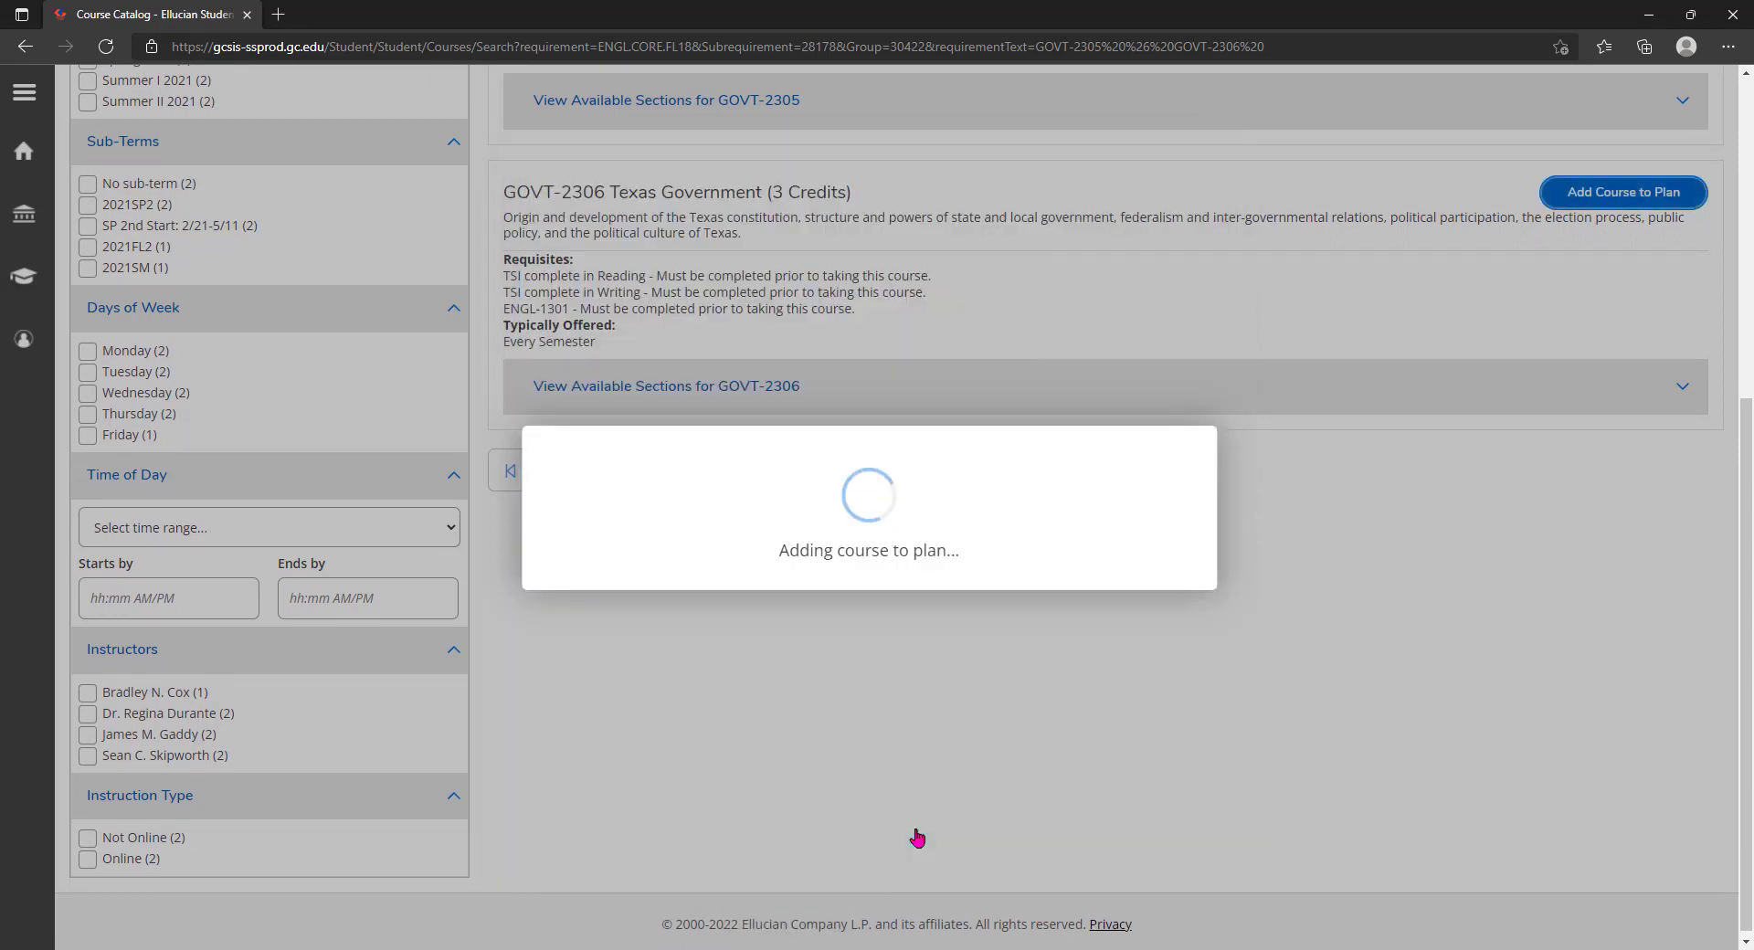